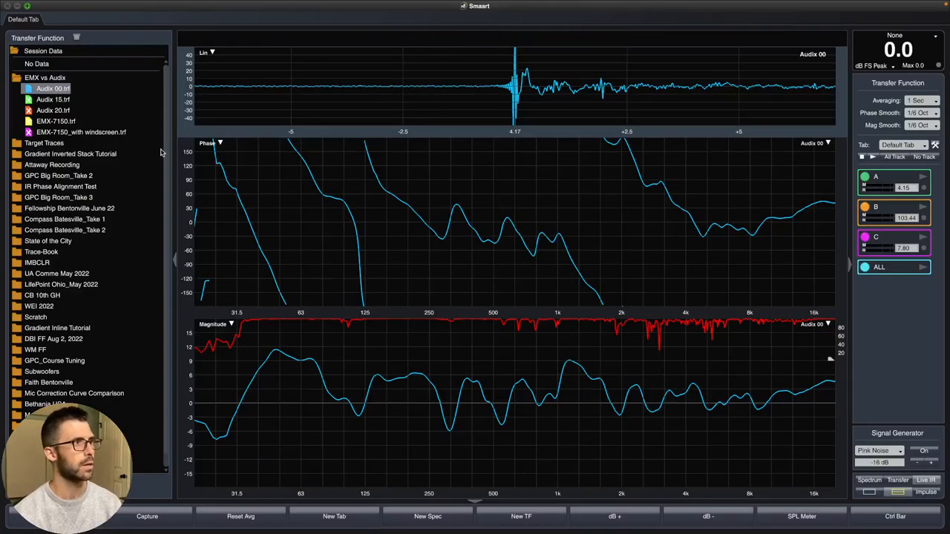
mouse_move(72, 101)
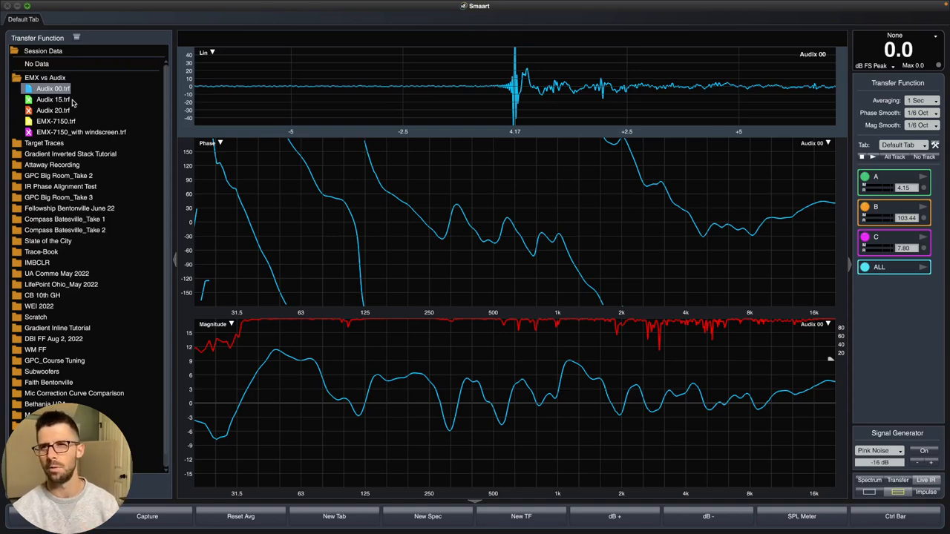
mouse_move(656, 412)
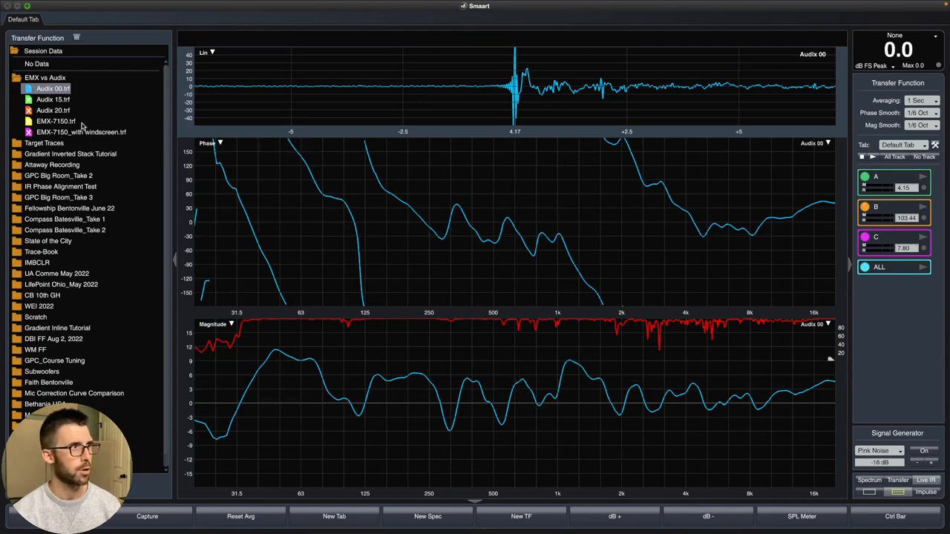
mouse_move(86, 110)
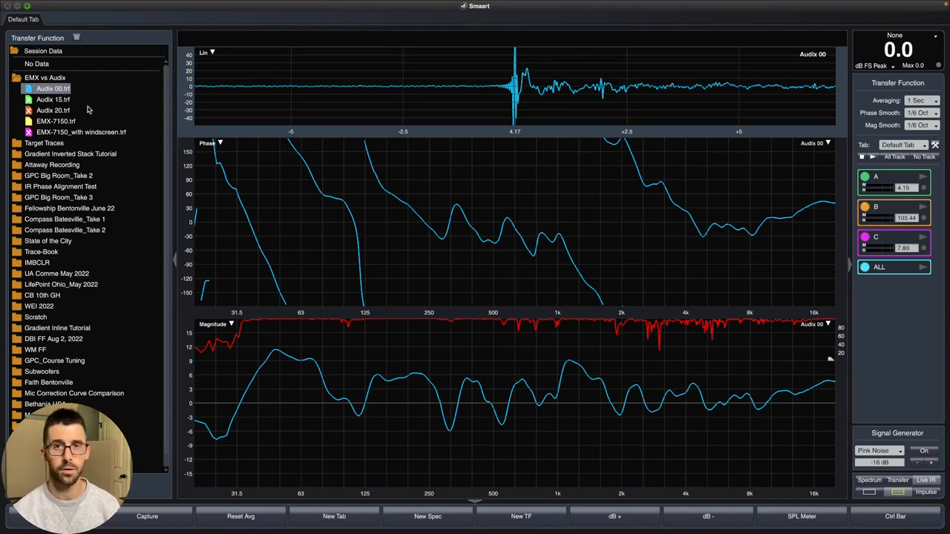
mouse_move(527, 345)
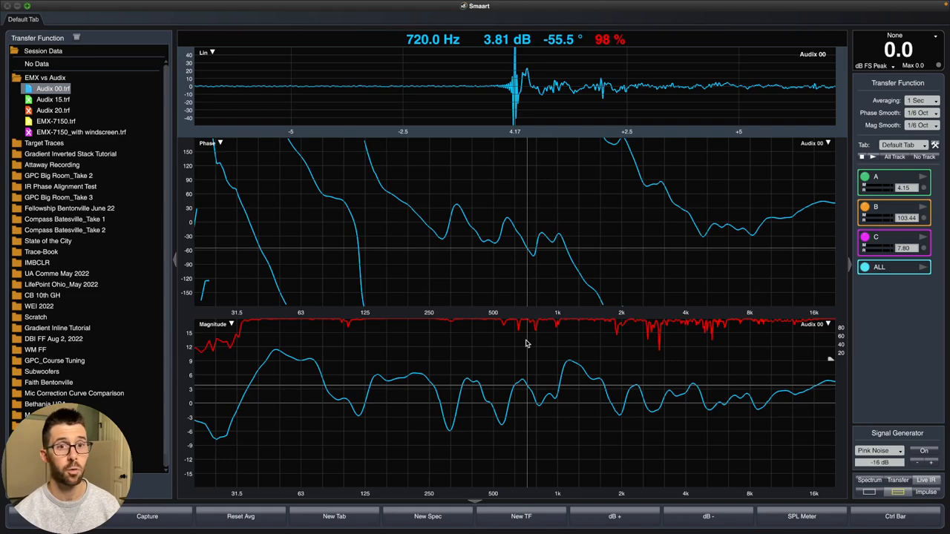
Load the Audix 15.trf trace so it overlays the Audix 00 trace.
click(54, 99)
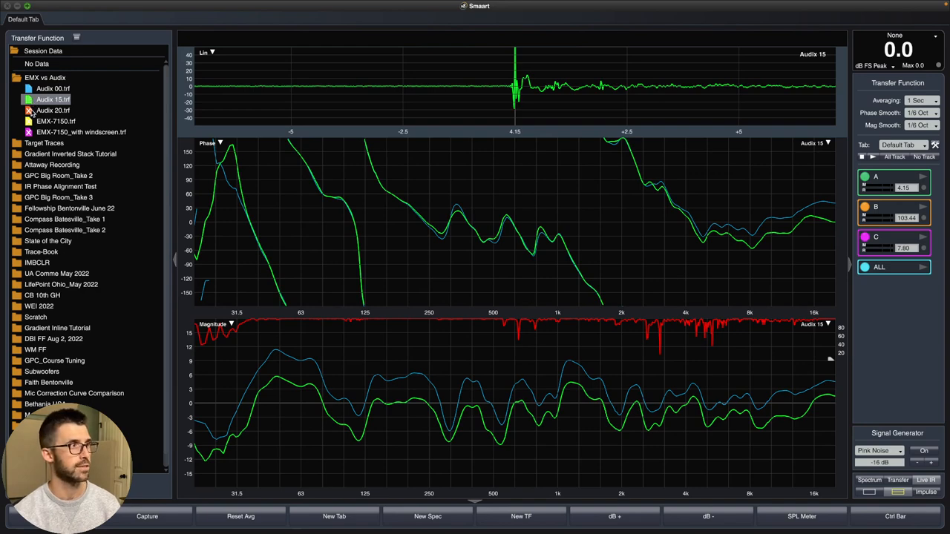
Add the Audix 20.trf trace, then bring Audix 00 back to the front of the overlay.
click(54, 110)
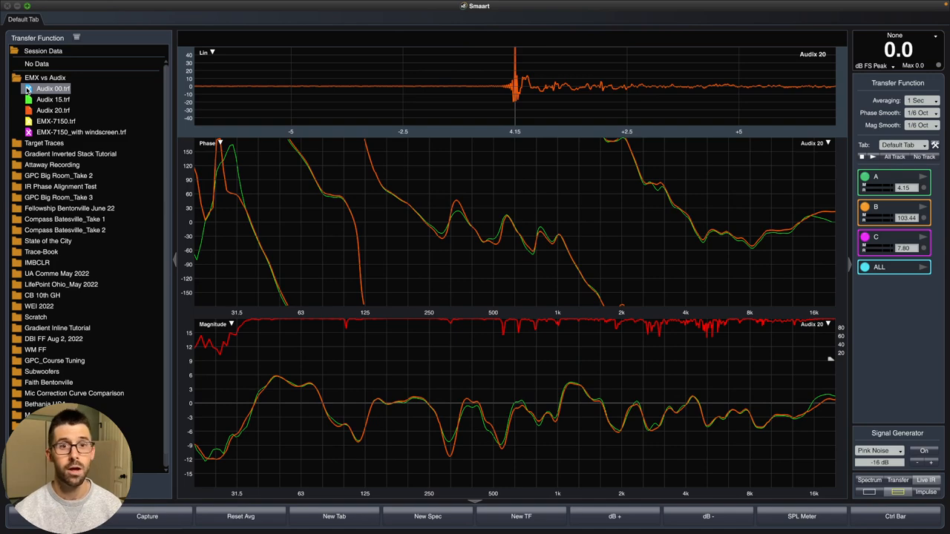
click(52, 89)
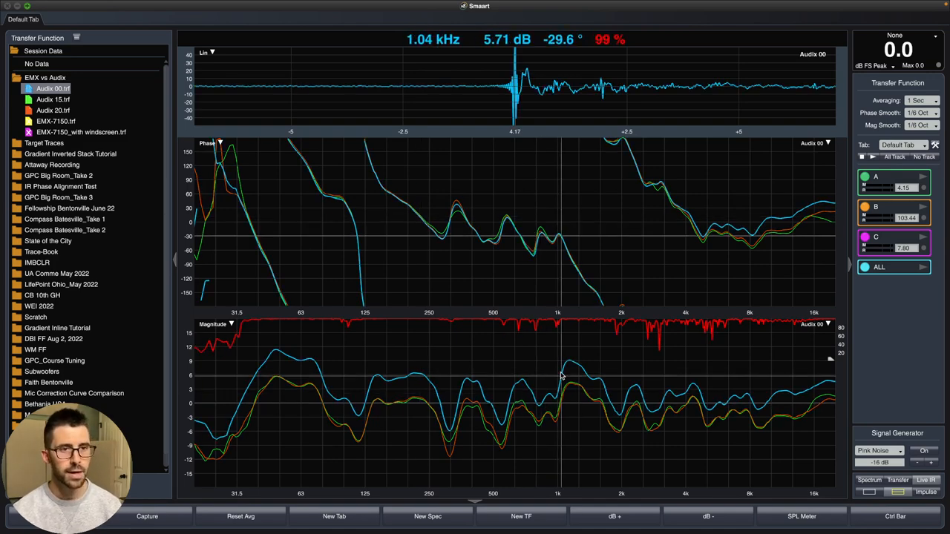
mouse_move(568, 391)
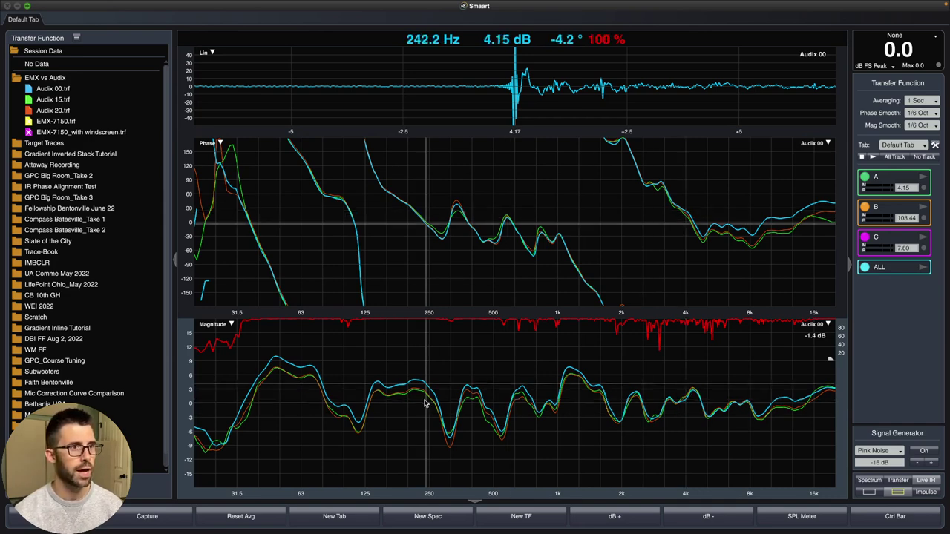
mouse_move(390, 398)
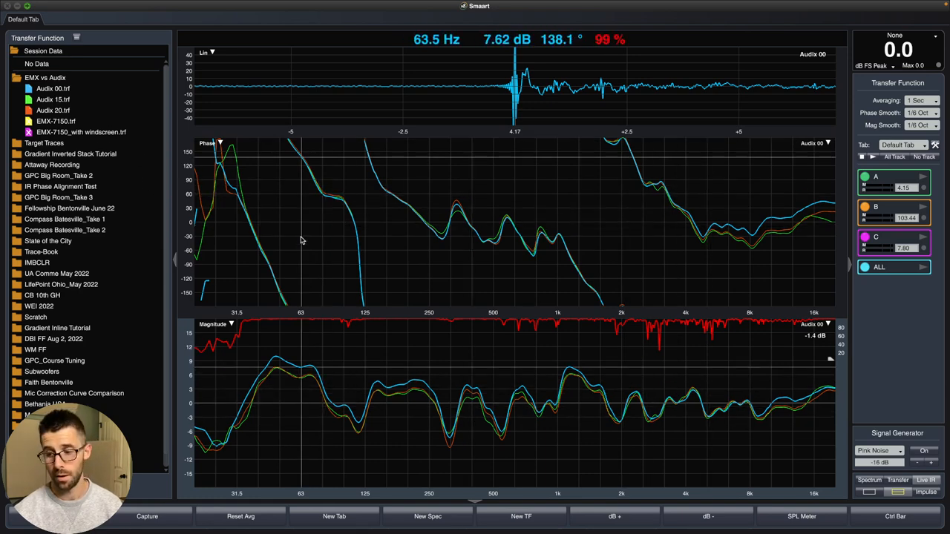
click(52, 89)
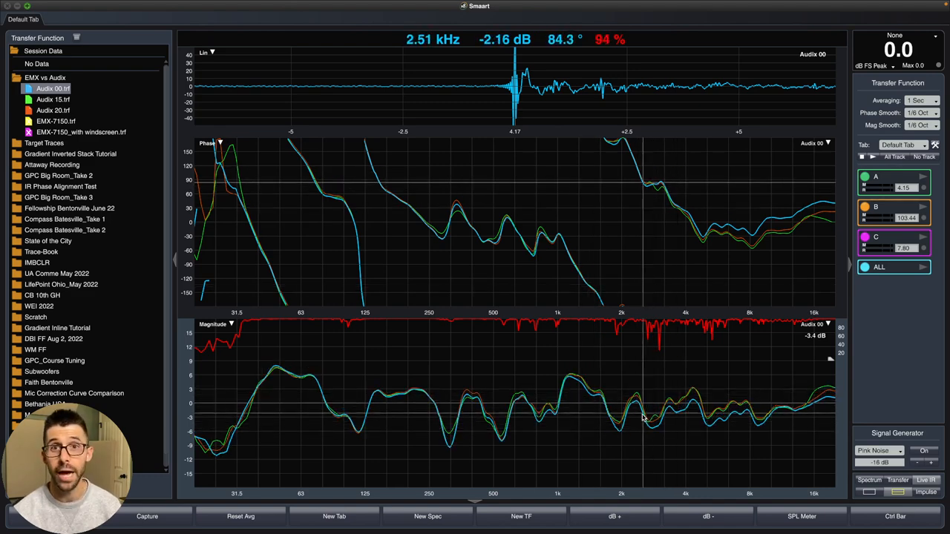
mouse_move(762, 401)
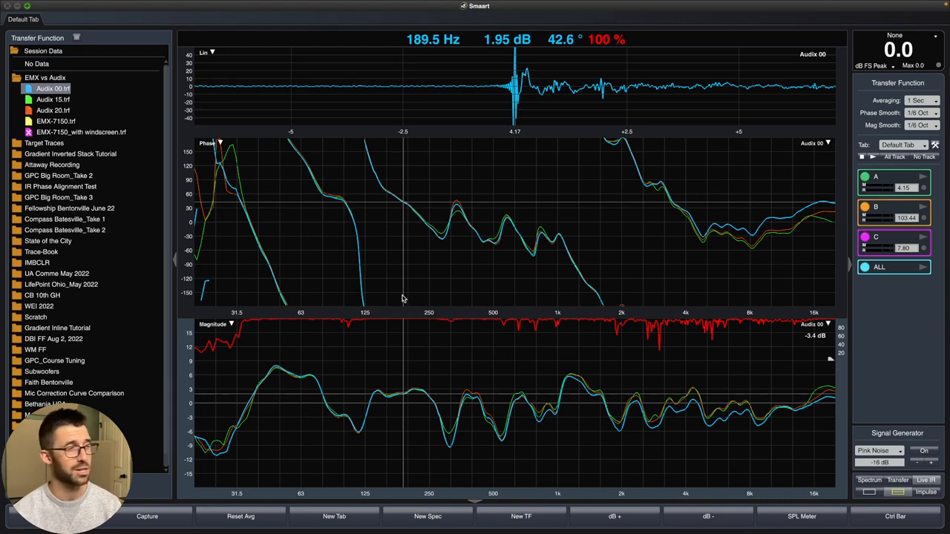
mouse_move(374, 227)
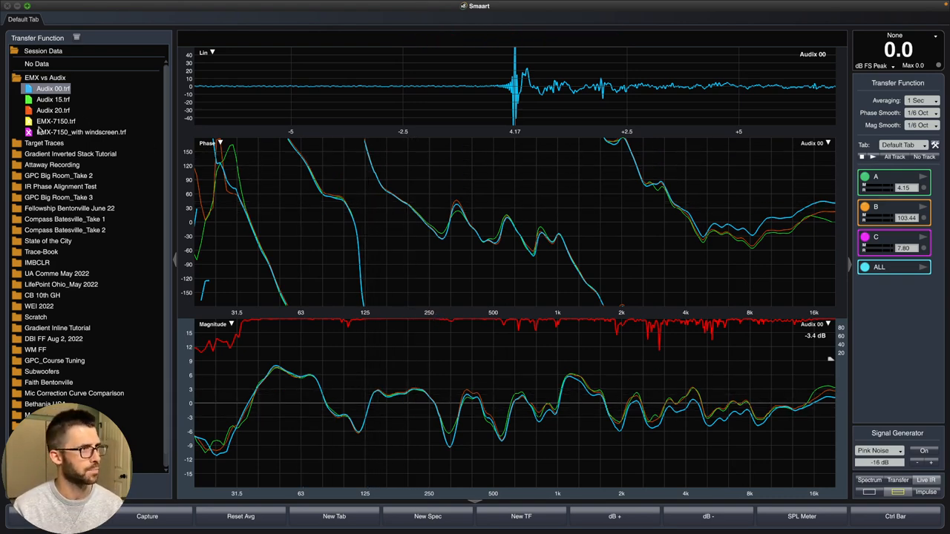
Add the EMX-7150.trf and EMX-7150_with windscreen.trf traces over the Audix measurements.
click(57, 122)
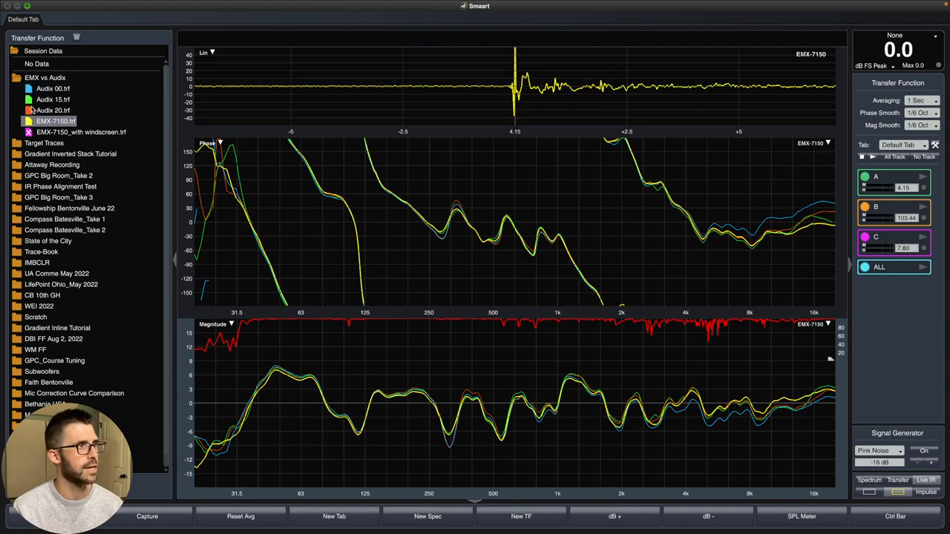
click(51, 89)
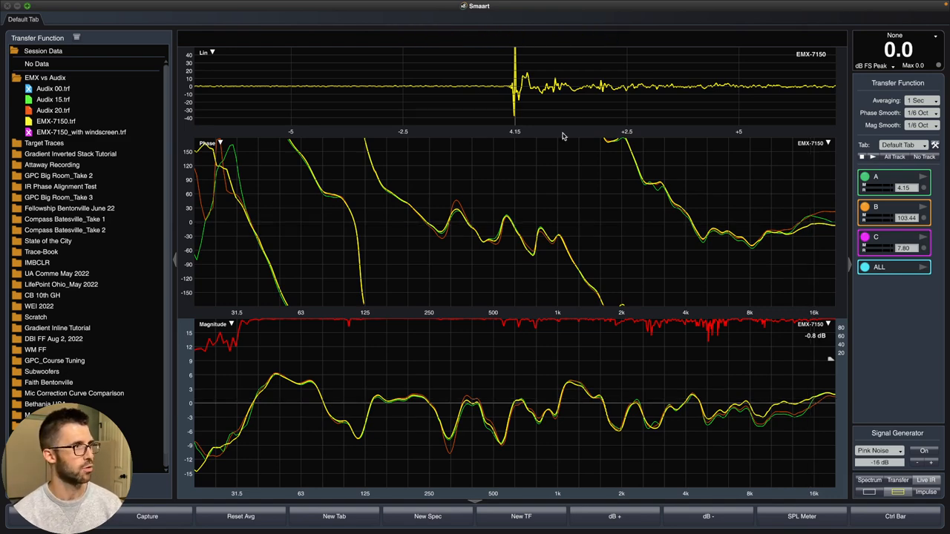
click(80, 132)
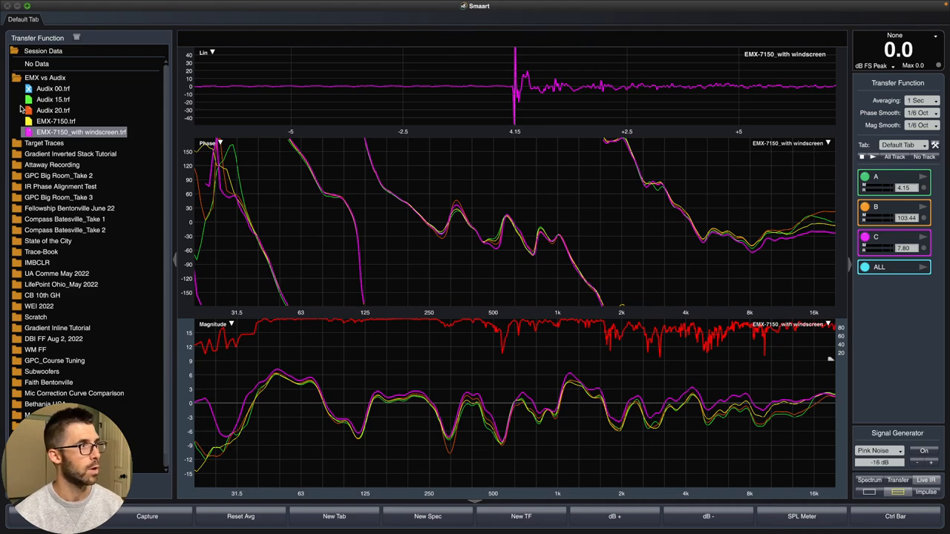
Hide the Audix traces, leaving only the two EMX-7150 traces visible.
click(51, 99)
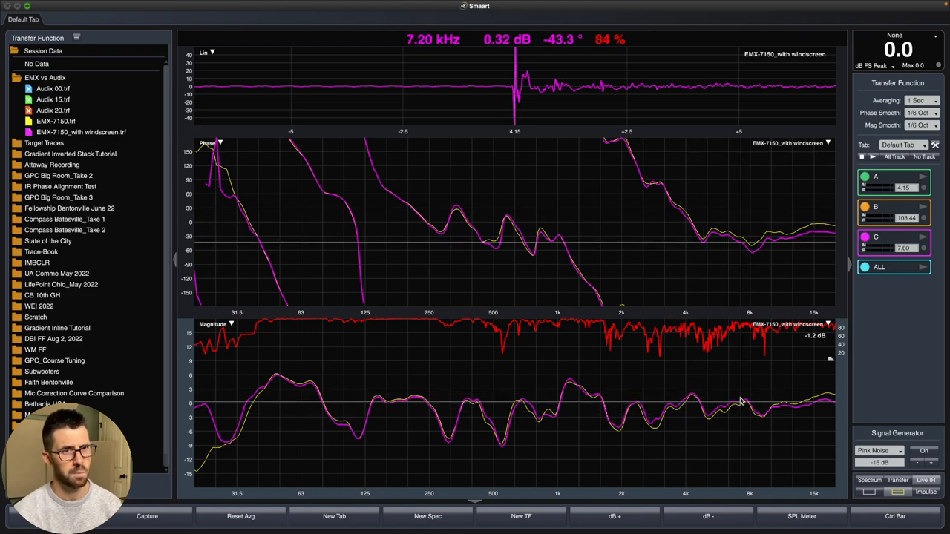
mouse_move(615, 389)
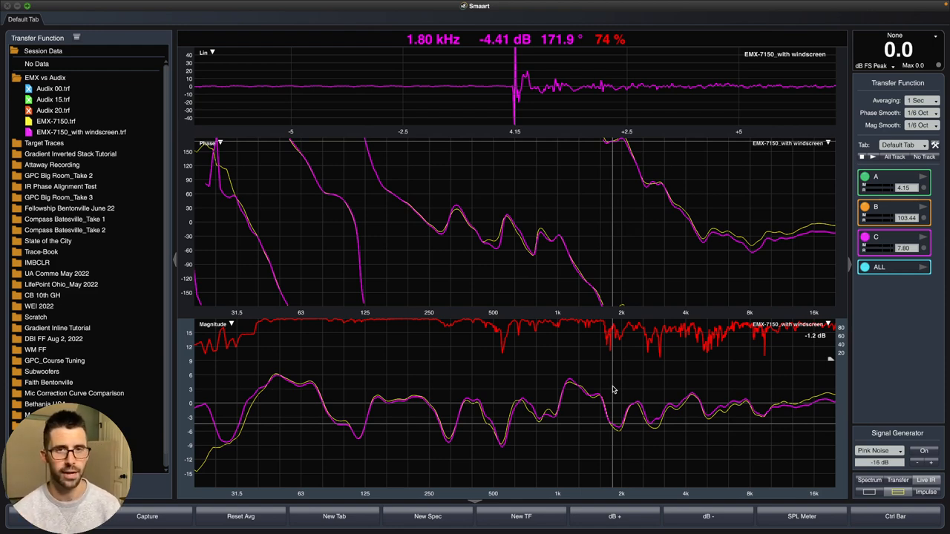
mouse_move(751, 421)
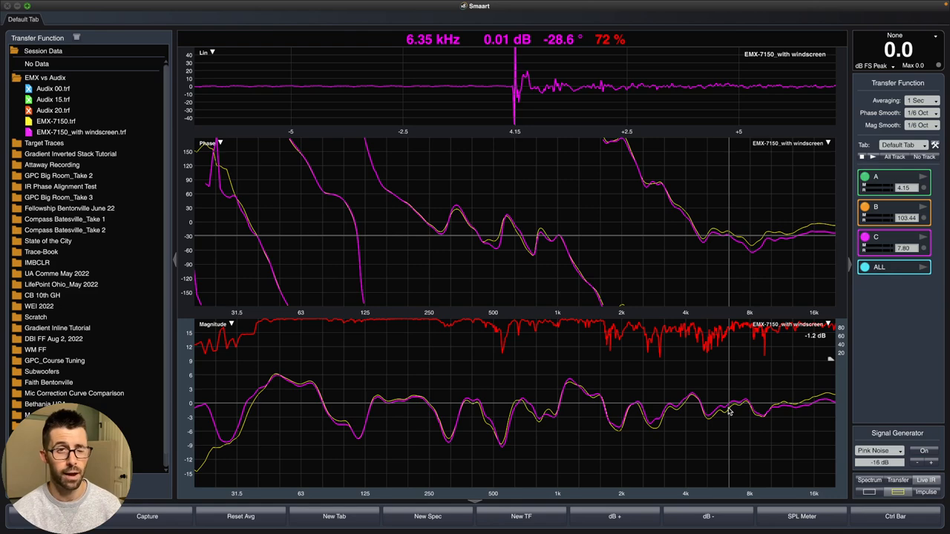
mouse_move(493, 259)
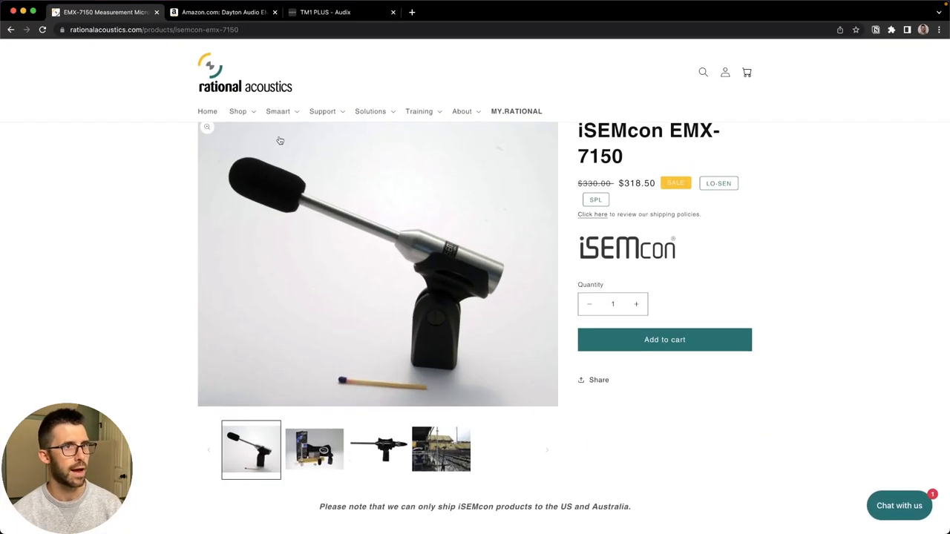
mouse_move(200, 196)
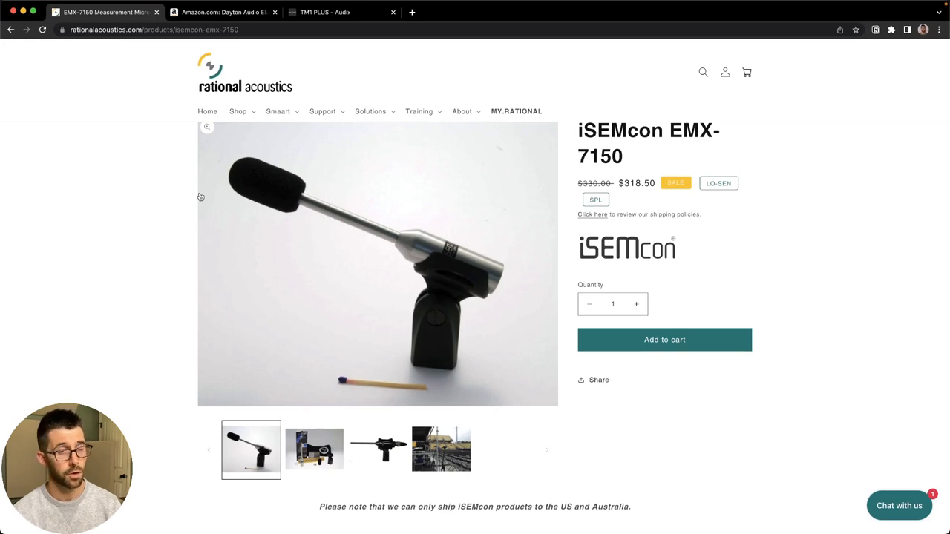
Scroll to the EMX-7150 description and briefly highlight a word in the phantom power paragraph.
scroll(down, 3)
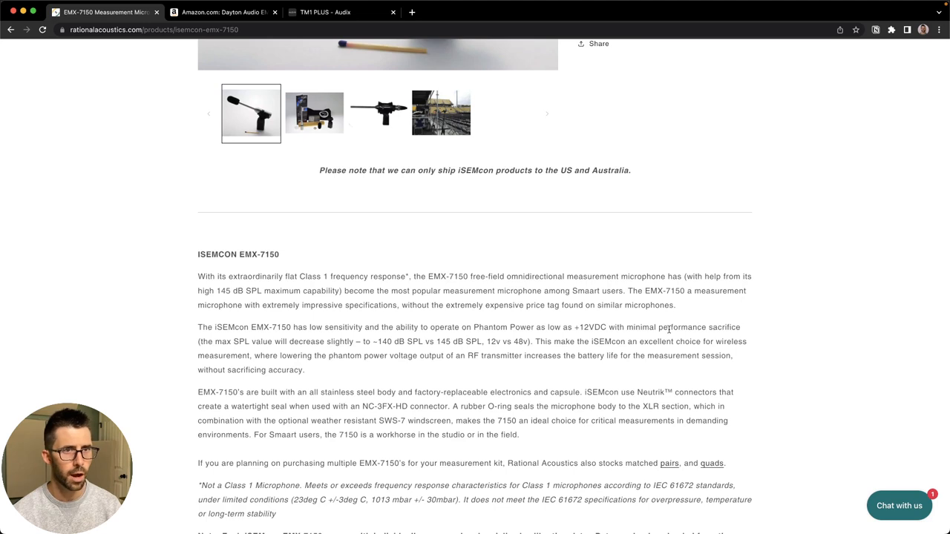
mouse_move(611, 330)
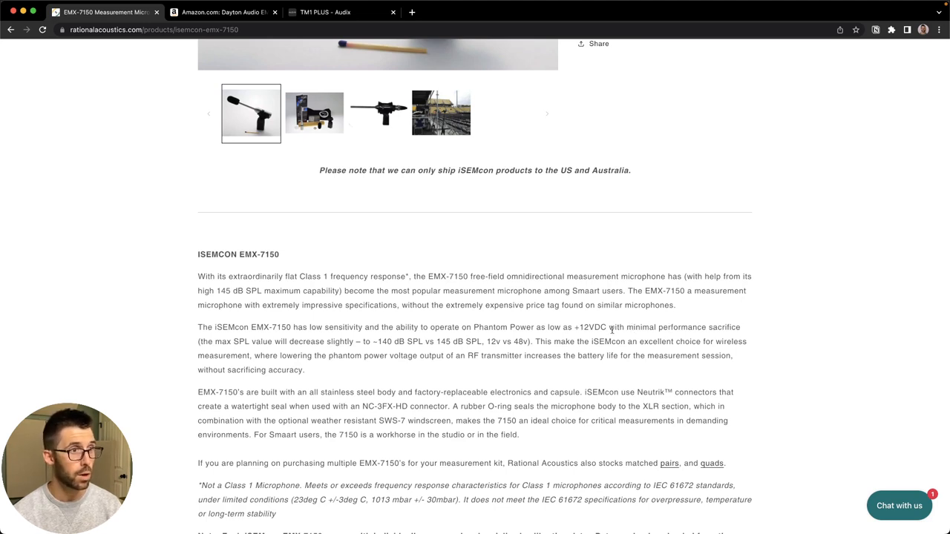
double_click(584, 328)
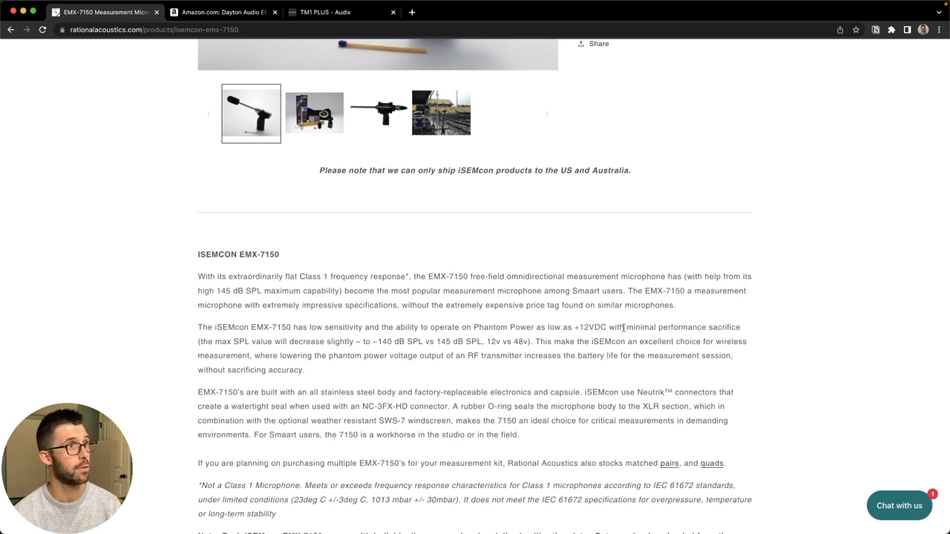
click(348, 11)
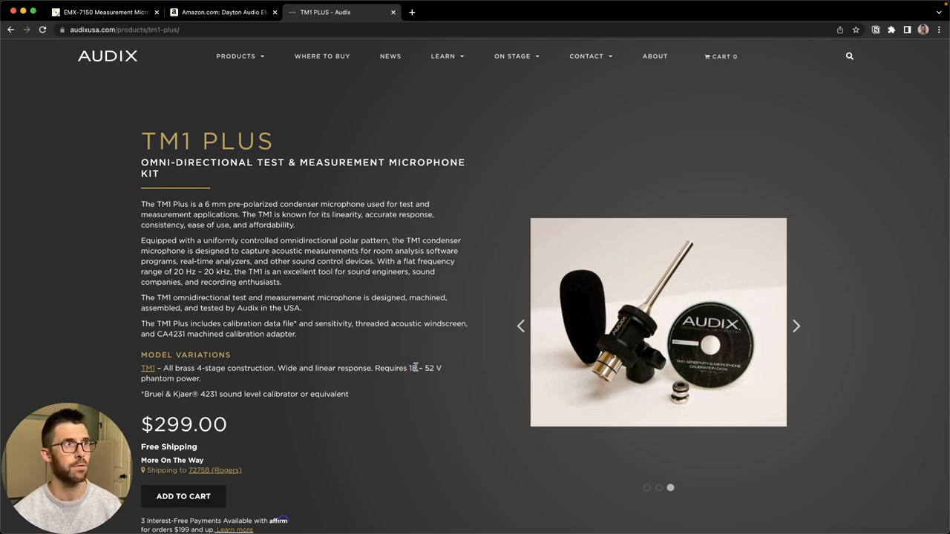
click(104, 12)
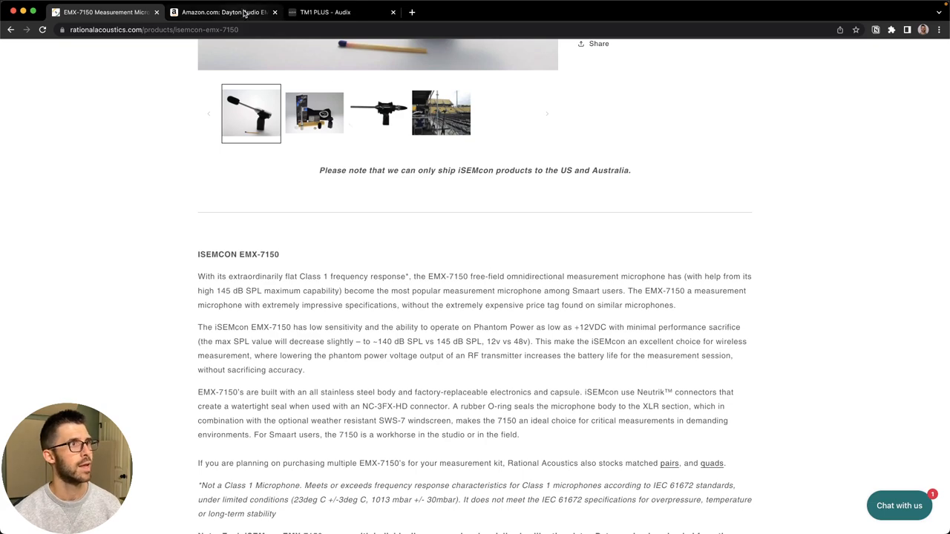
click(225, 12)
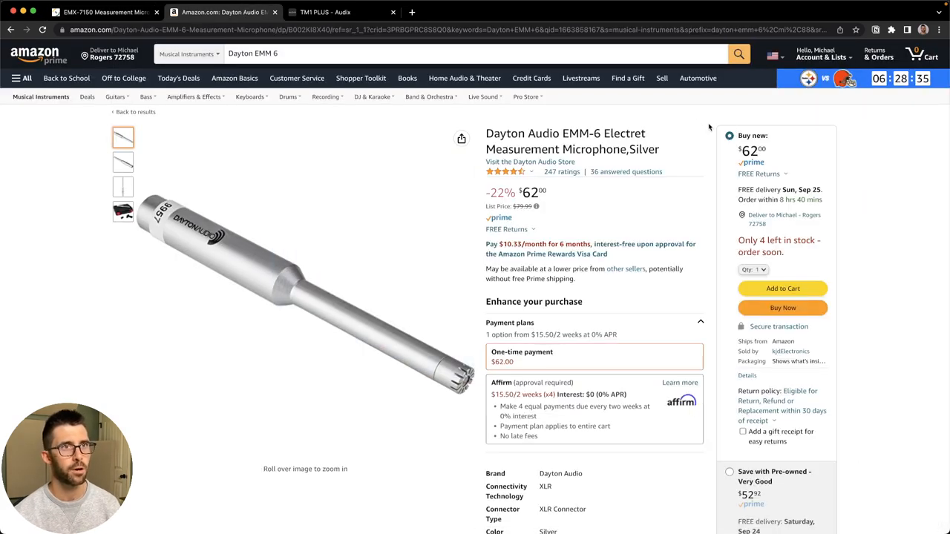
mouse_move(908, 151)
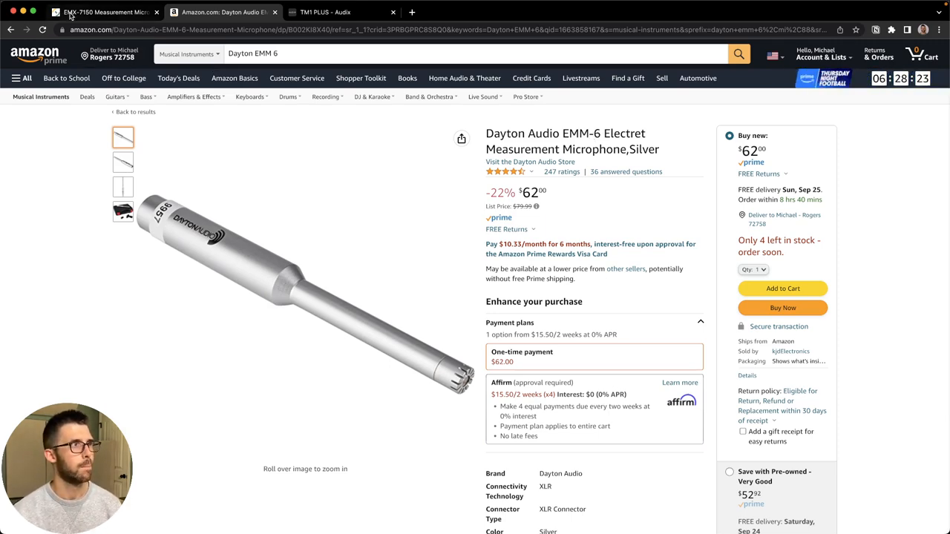
click(104, 12)
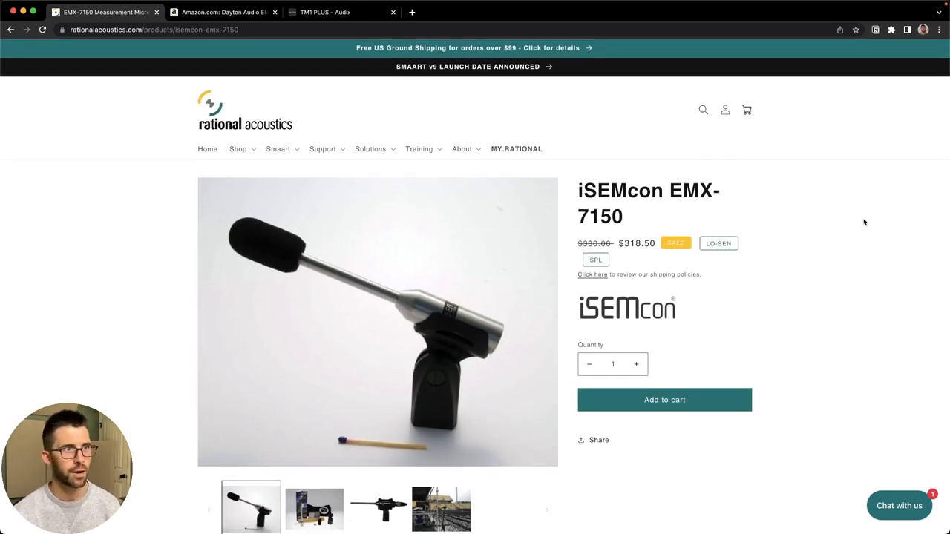
scroll(down, 3)
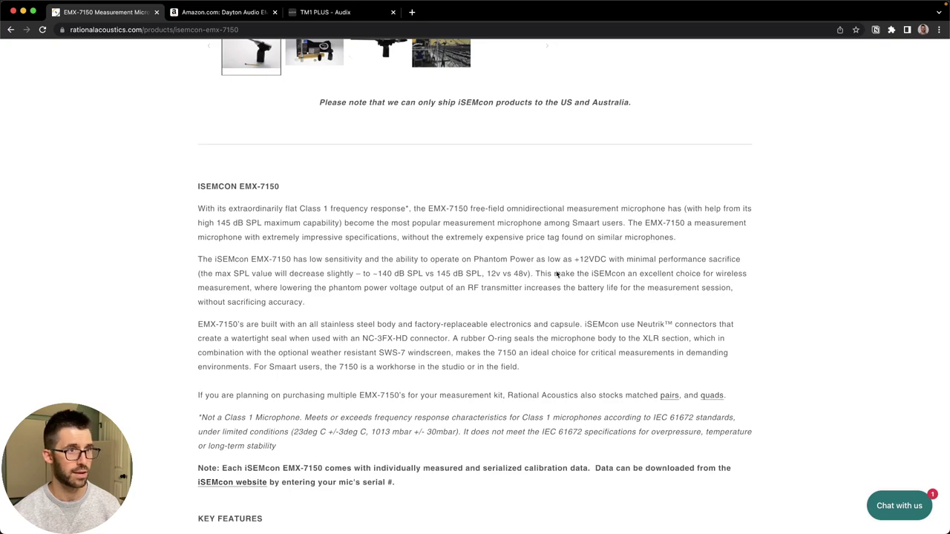